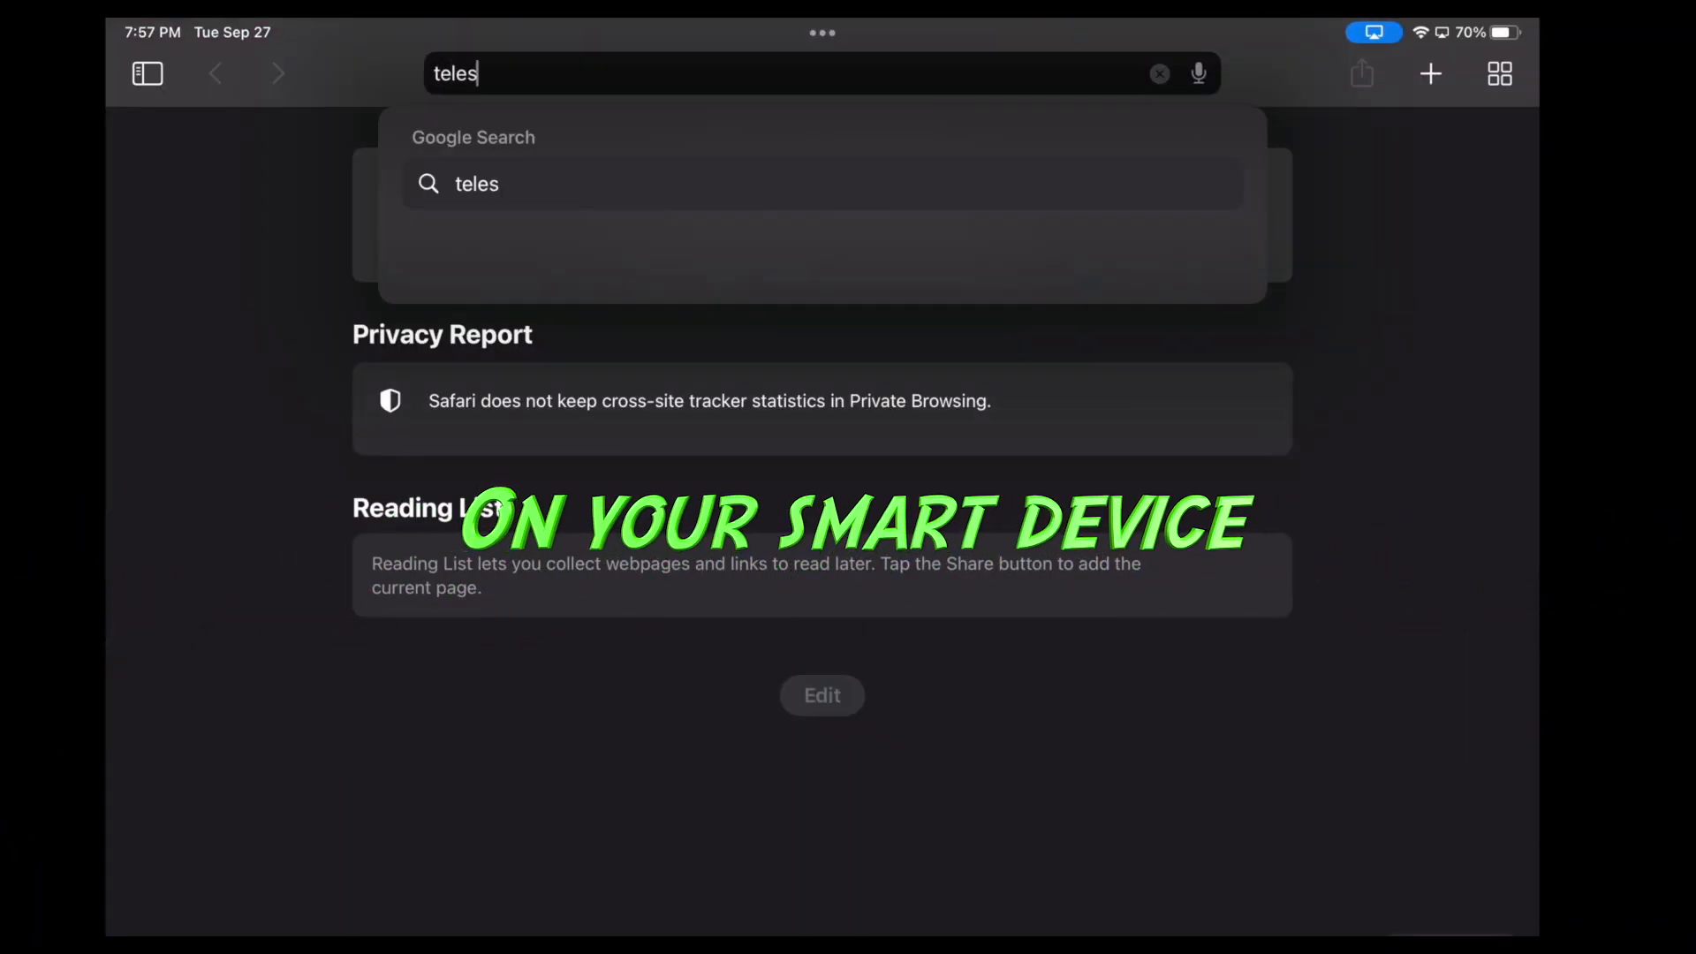
Load telescopius.com in Safari, landing on the What's in the Sky Tonight page
key("Return")
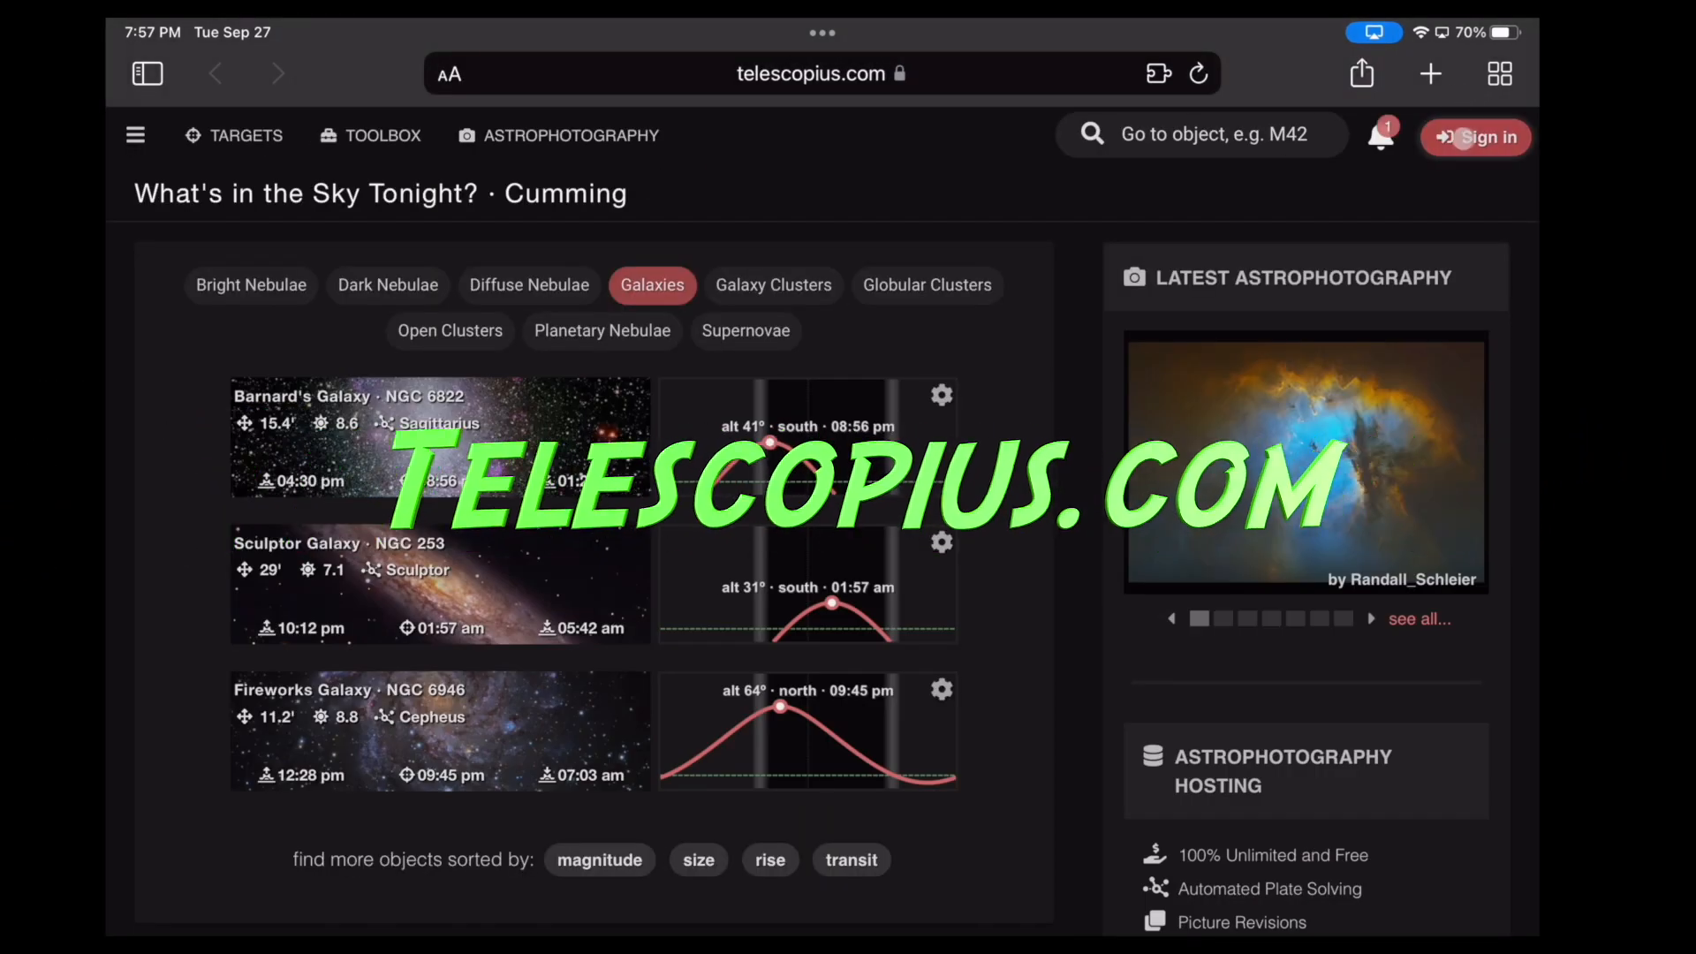
Frame M 11 with the Askar 71mm FR400 @ 275mm and camera, then bring up 1x1 mosaic settings
left_click(1197, 74)
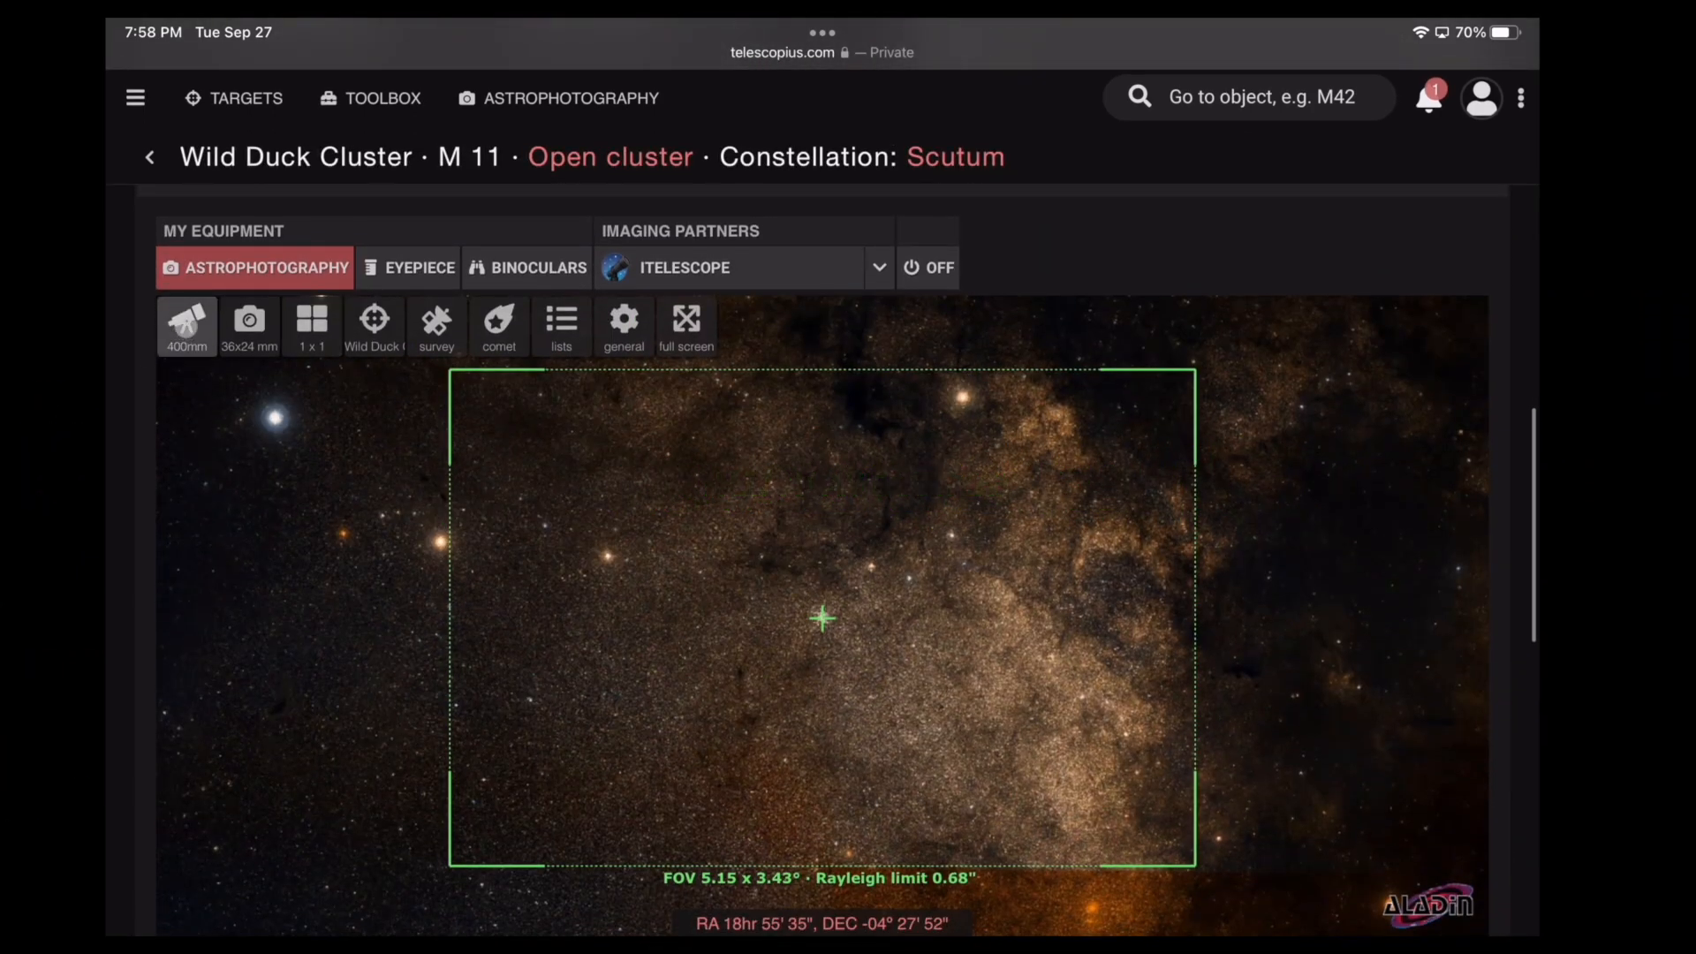
left_click(185, 318)
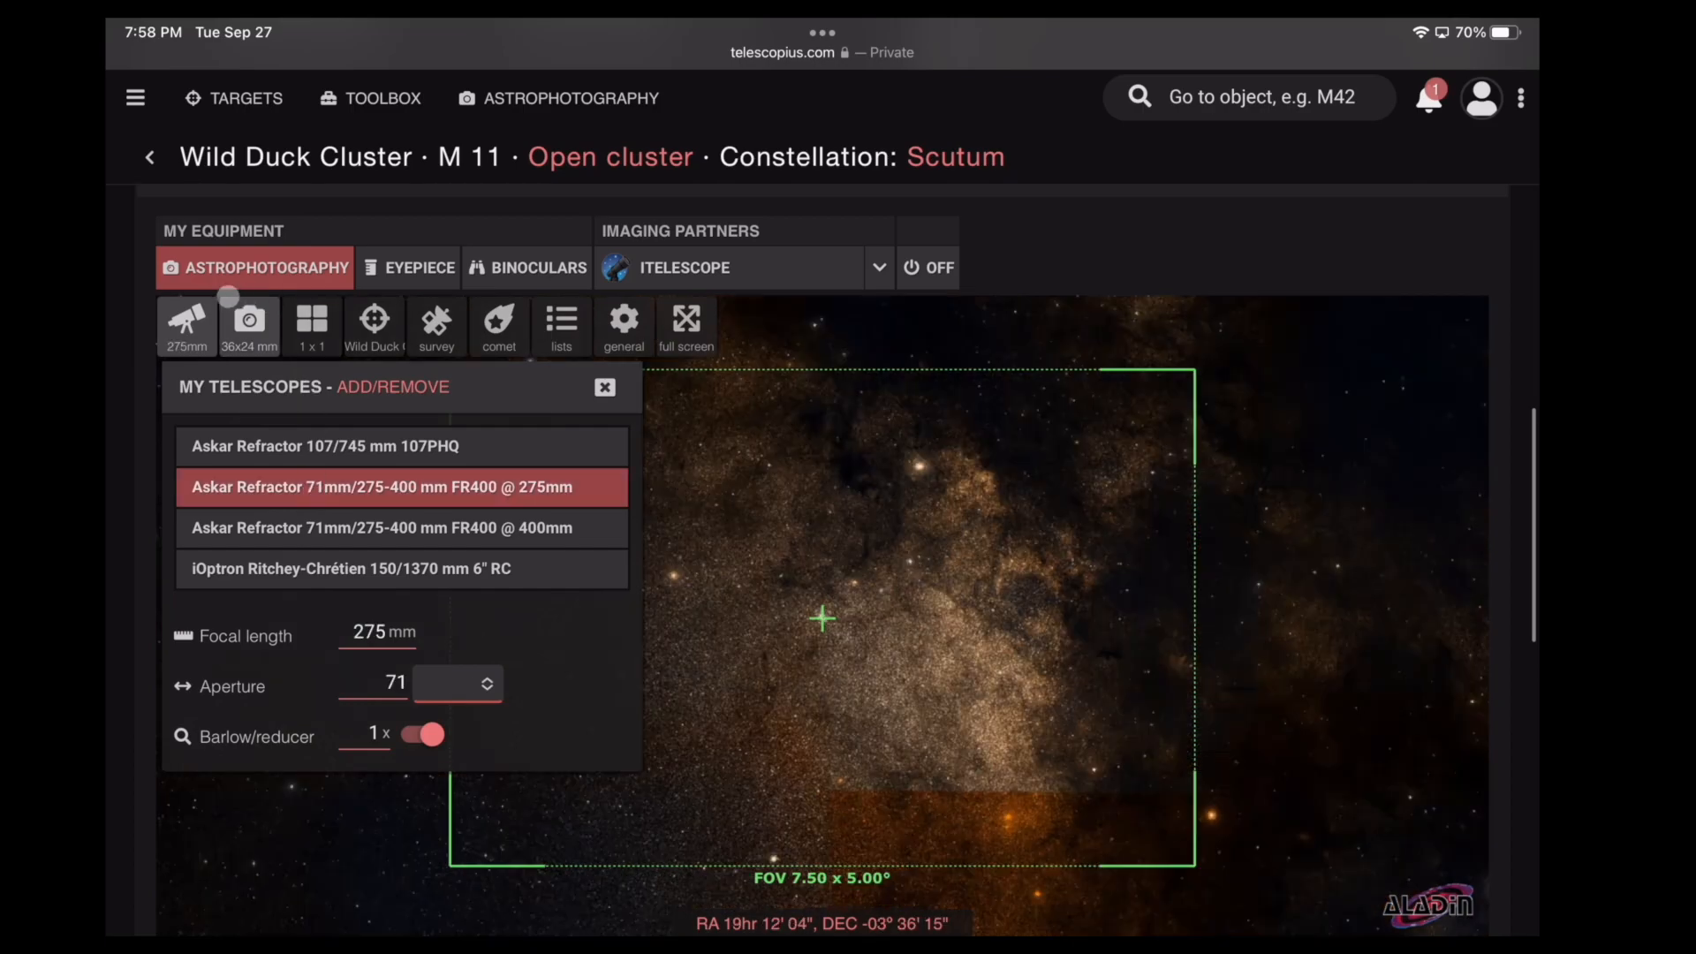
left_click(248, 320)
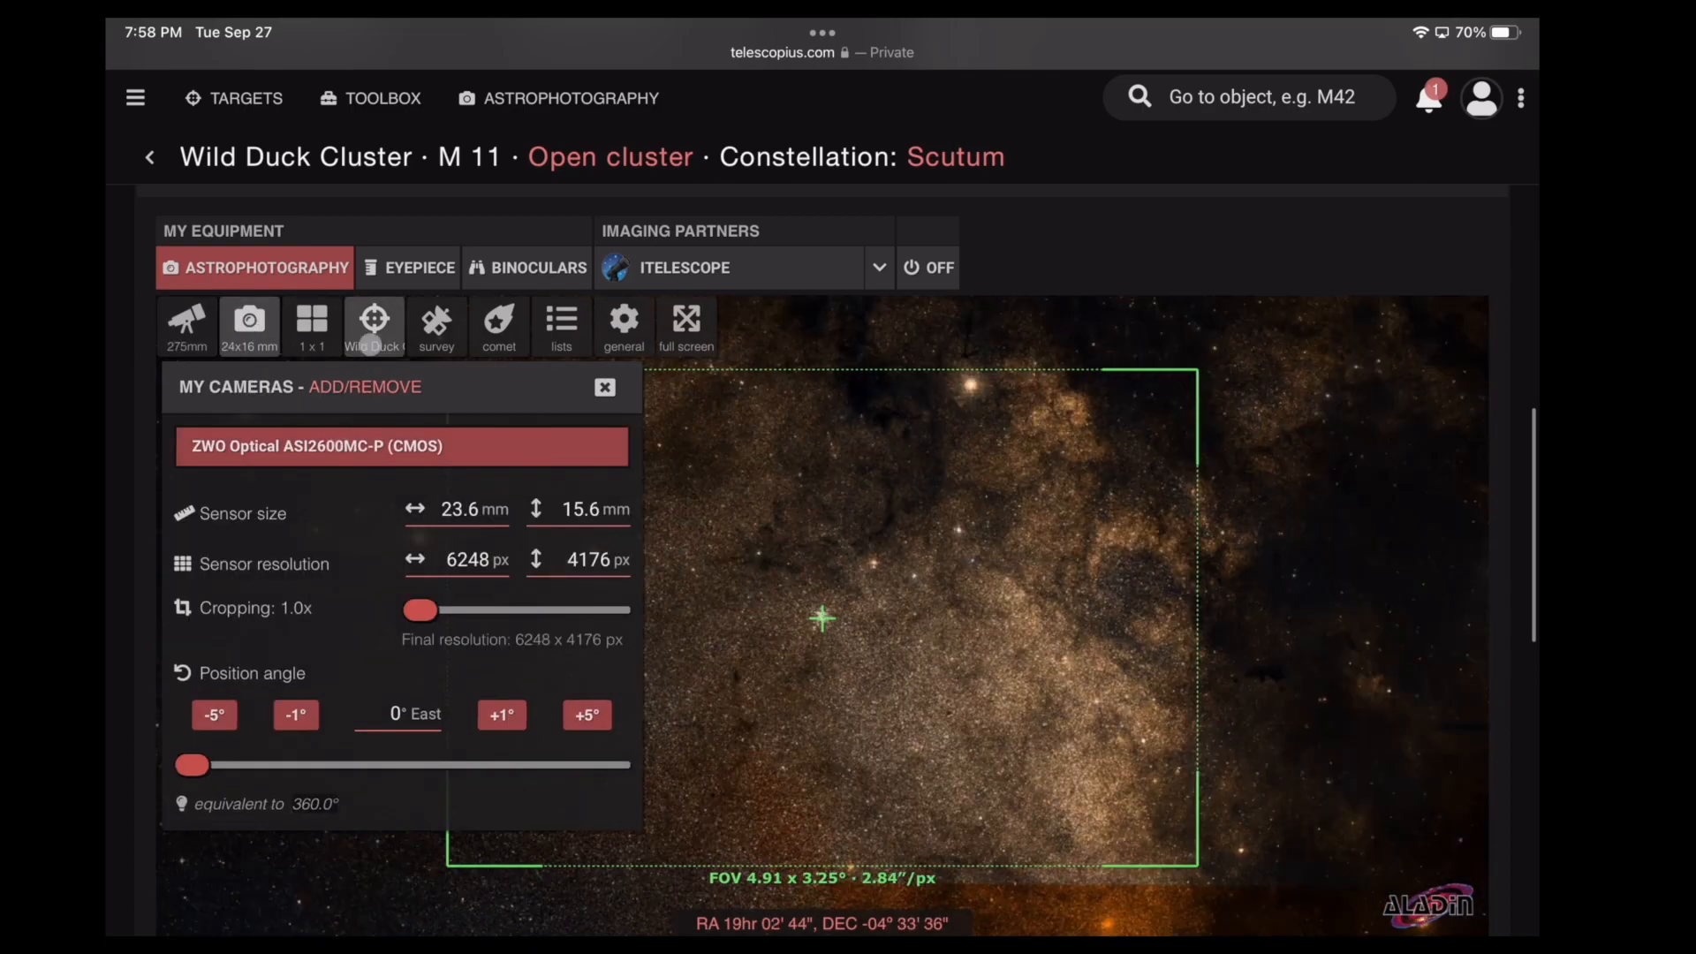
left_click(311, 321)
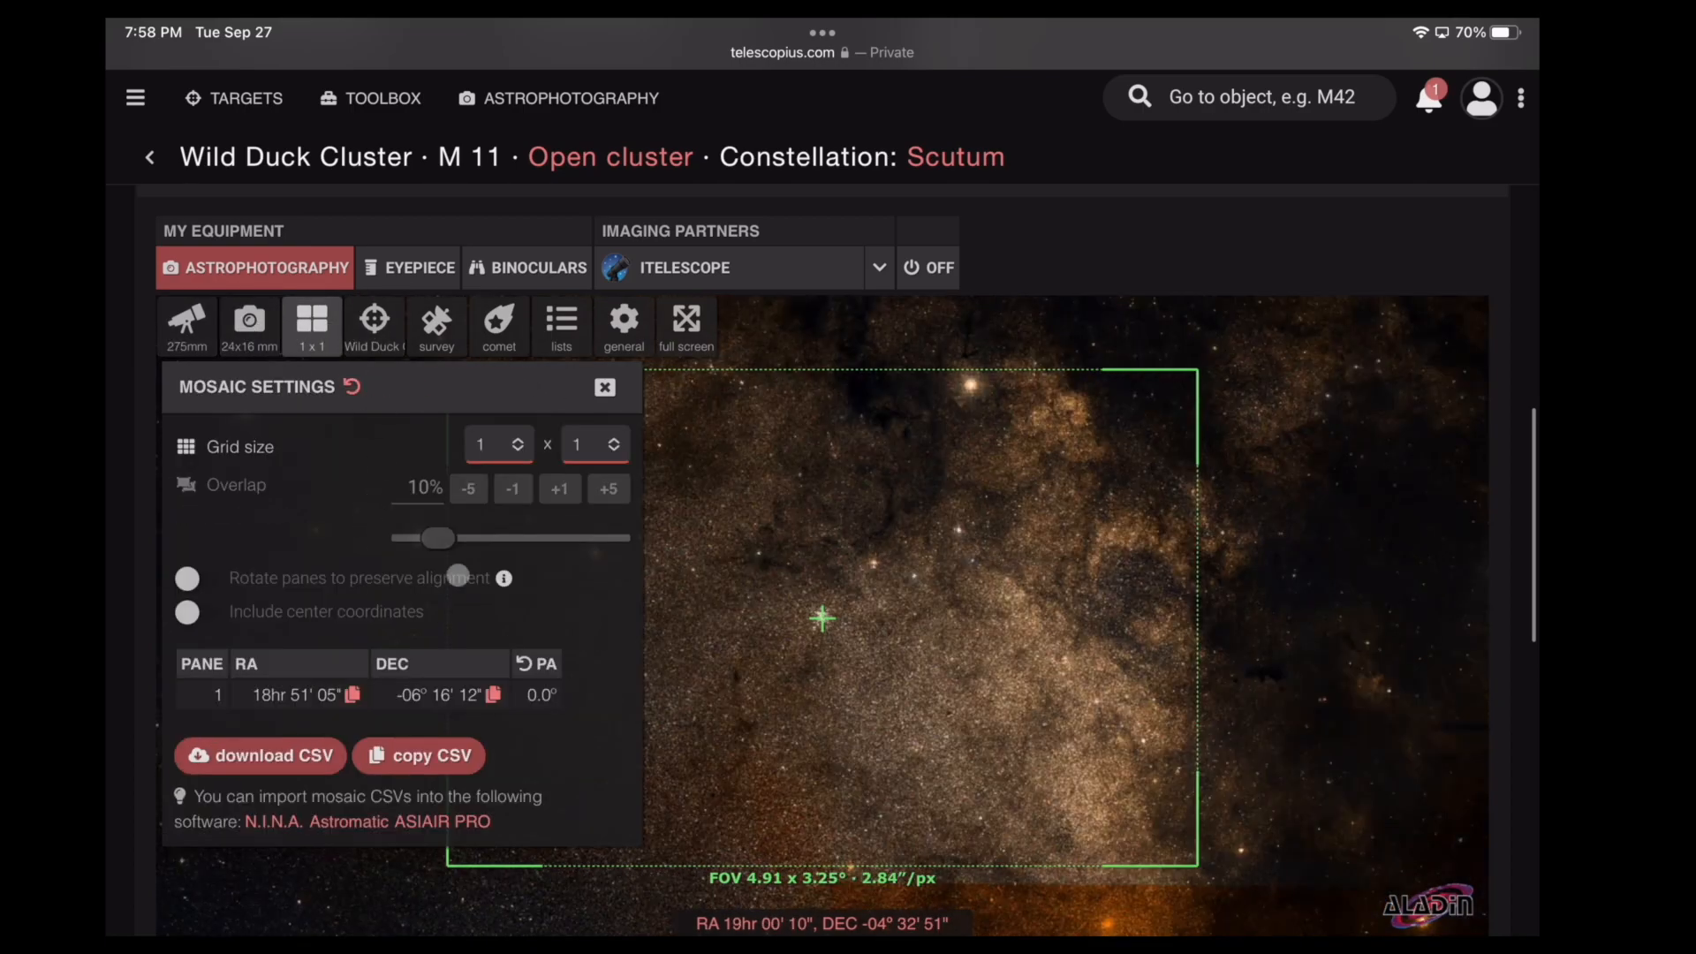
Make the mosaic 2x2 with 25% overlap and recentre it near RA 18h44, Dec −11°
left_click(516, 437)
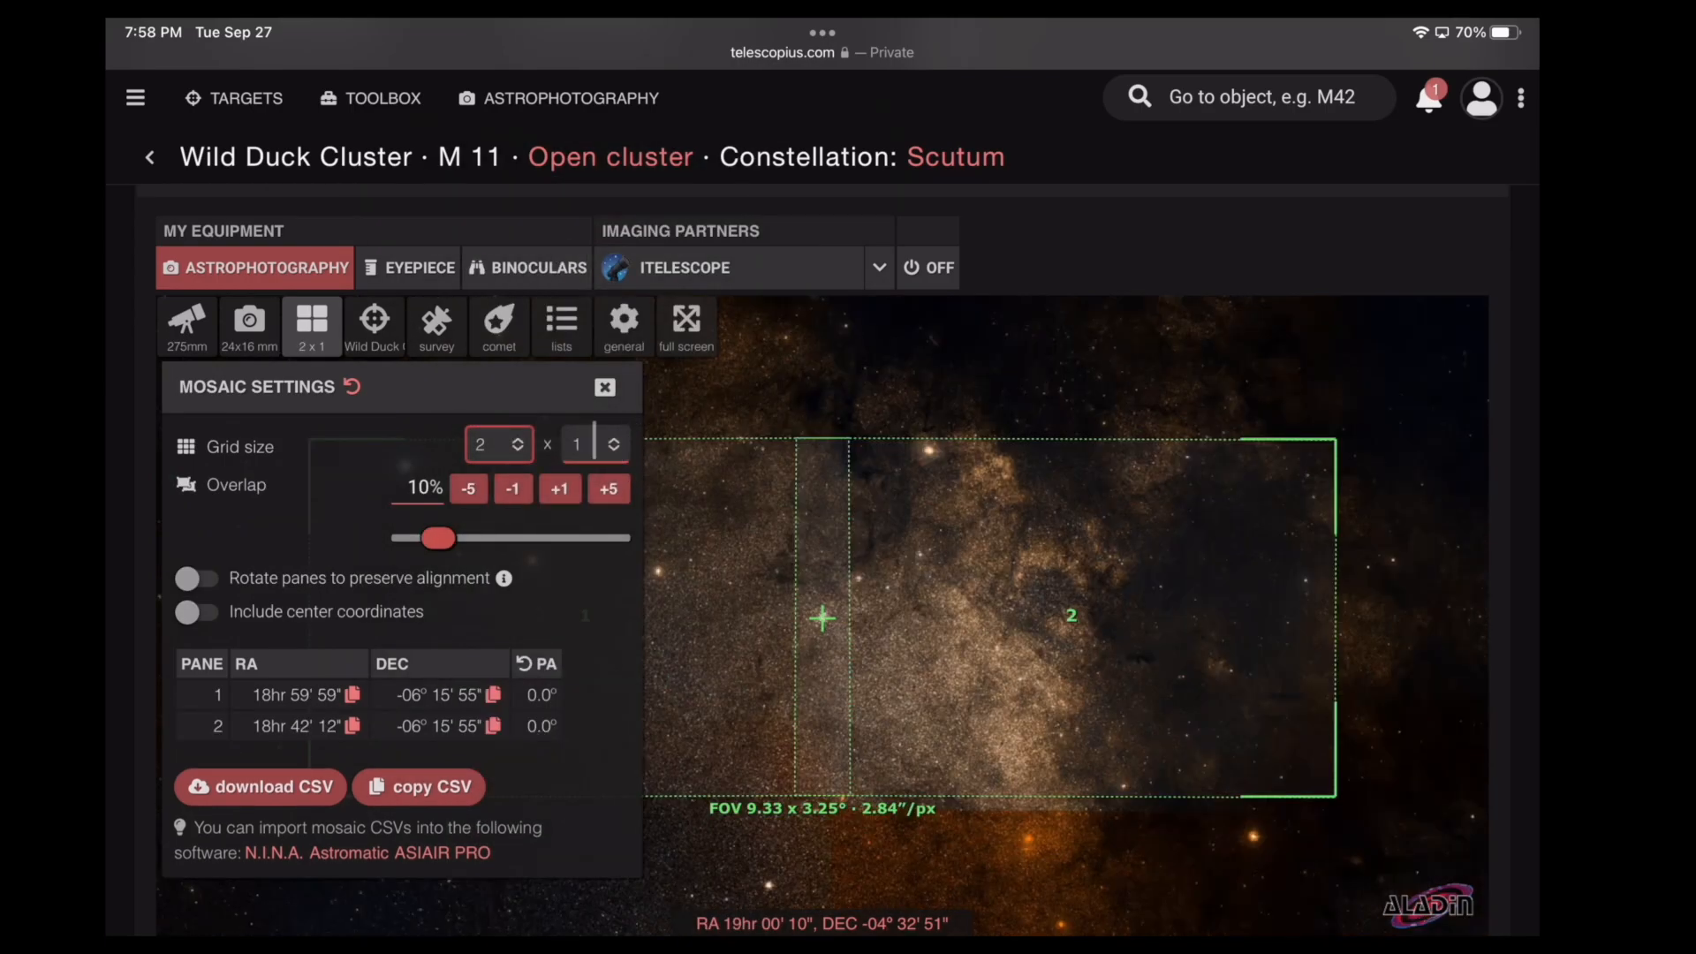
left_click(595, 443)
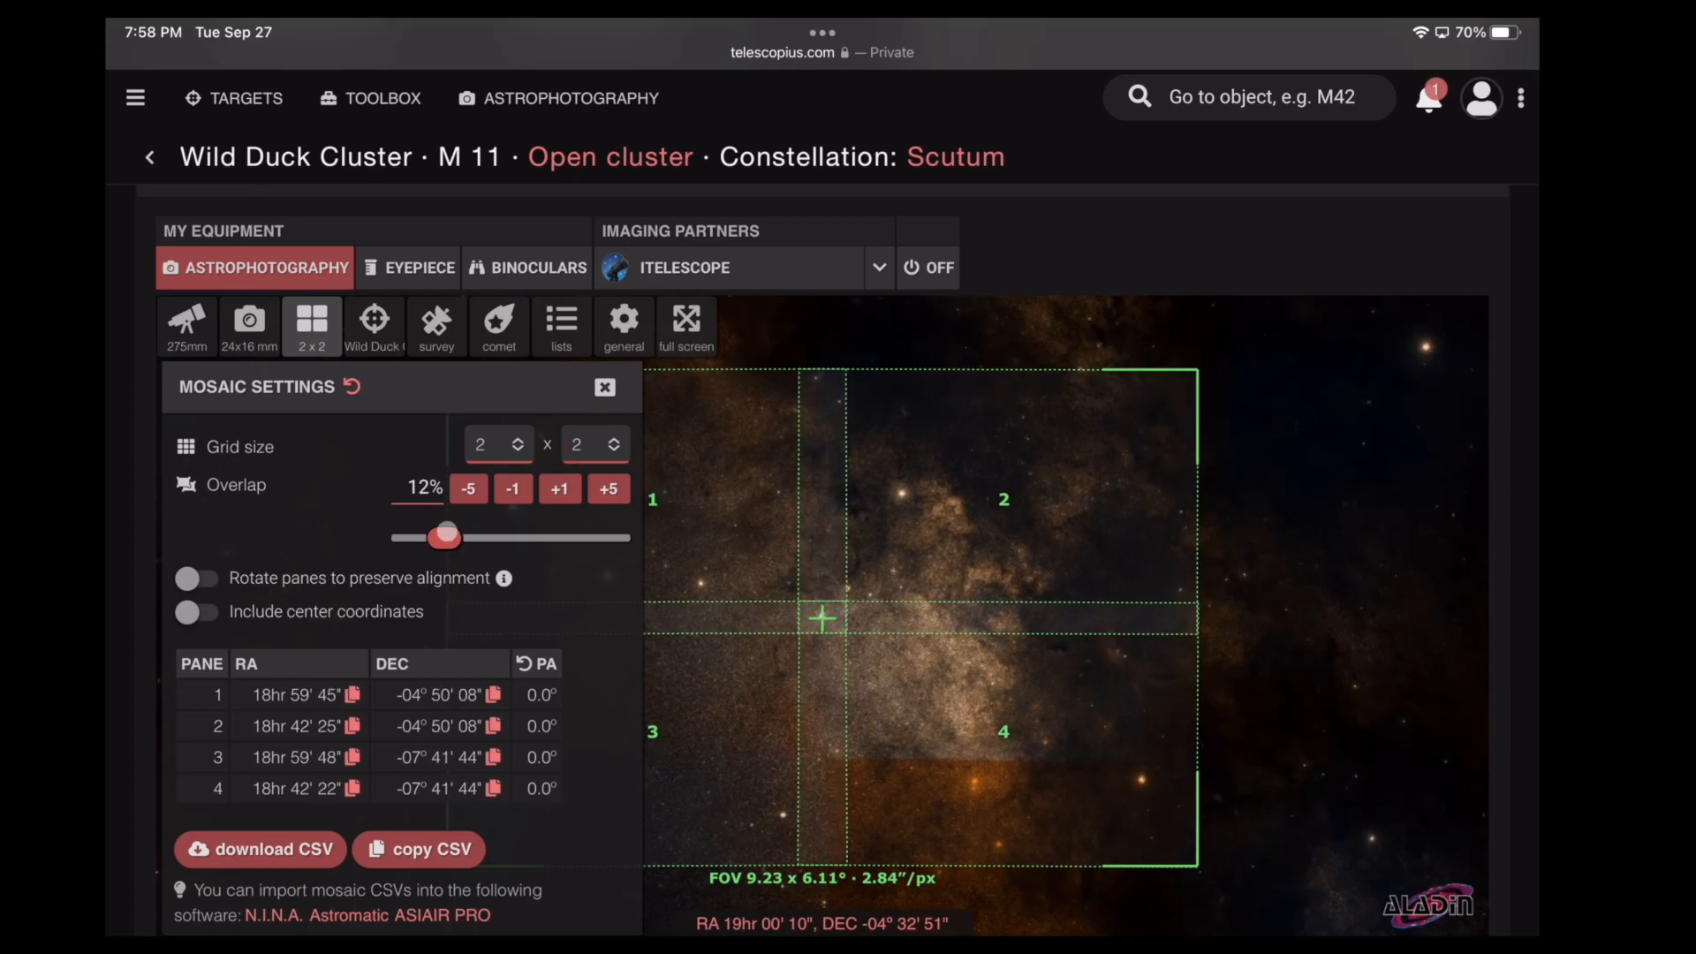
left_click(608, 489)
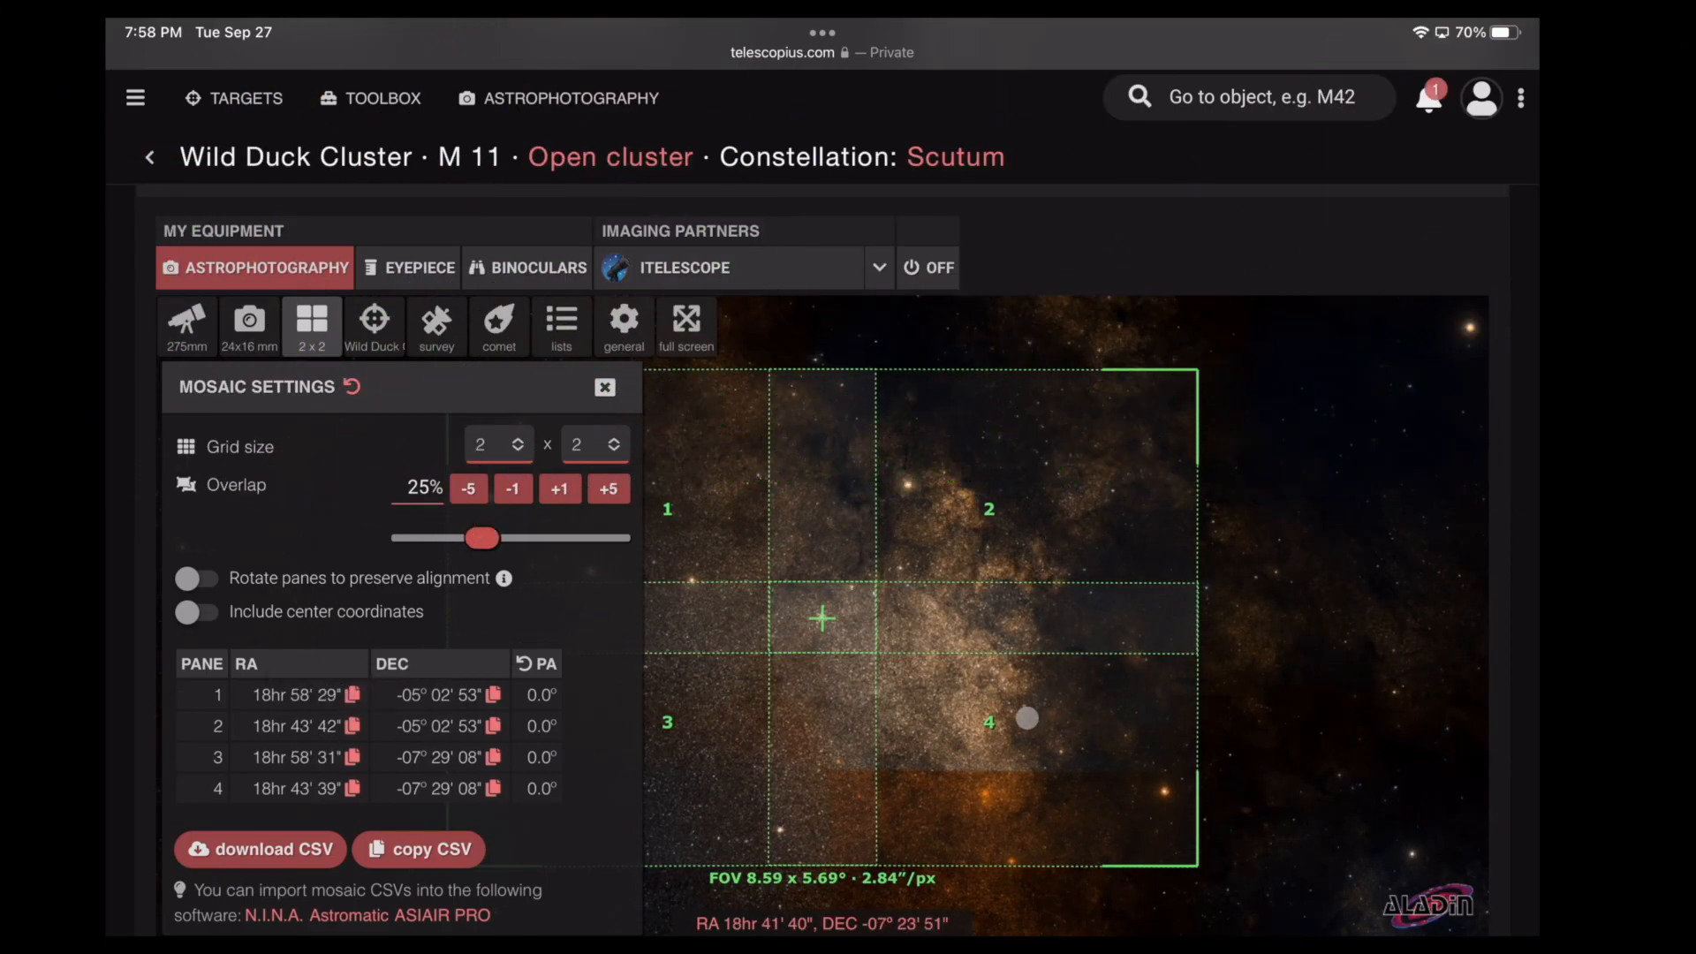
left_click(604, 387)
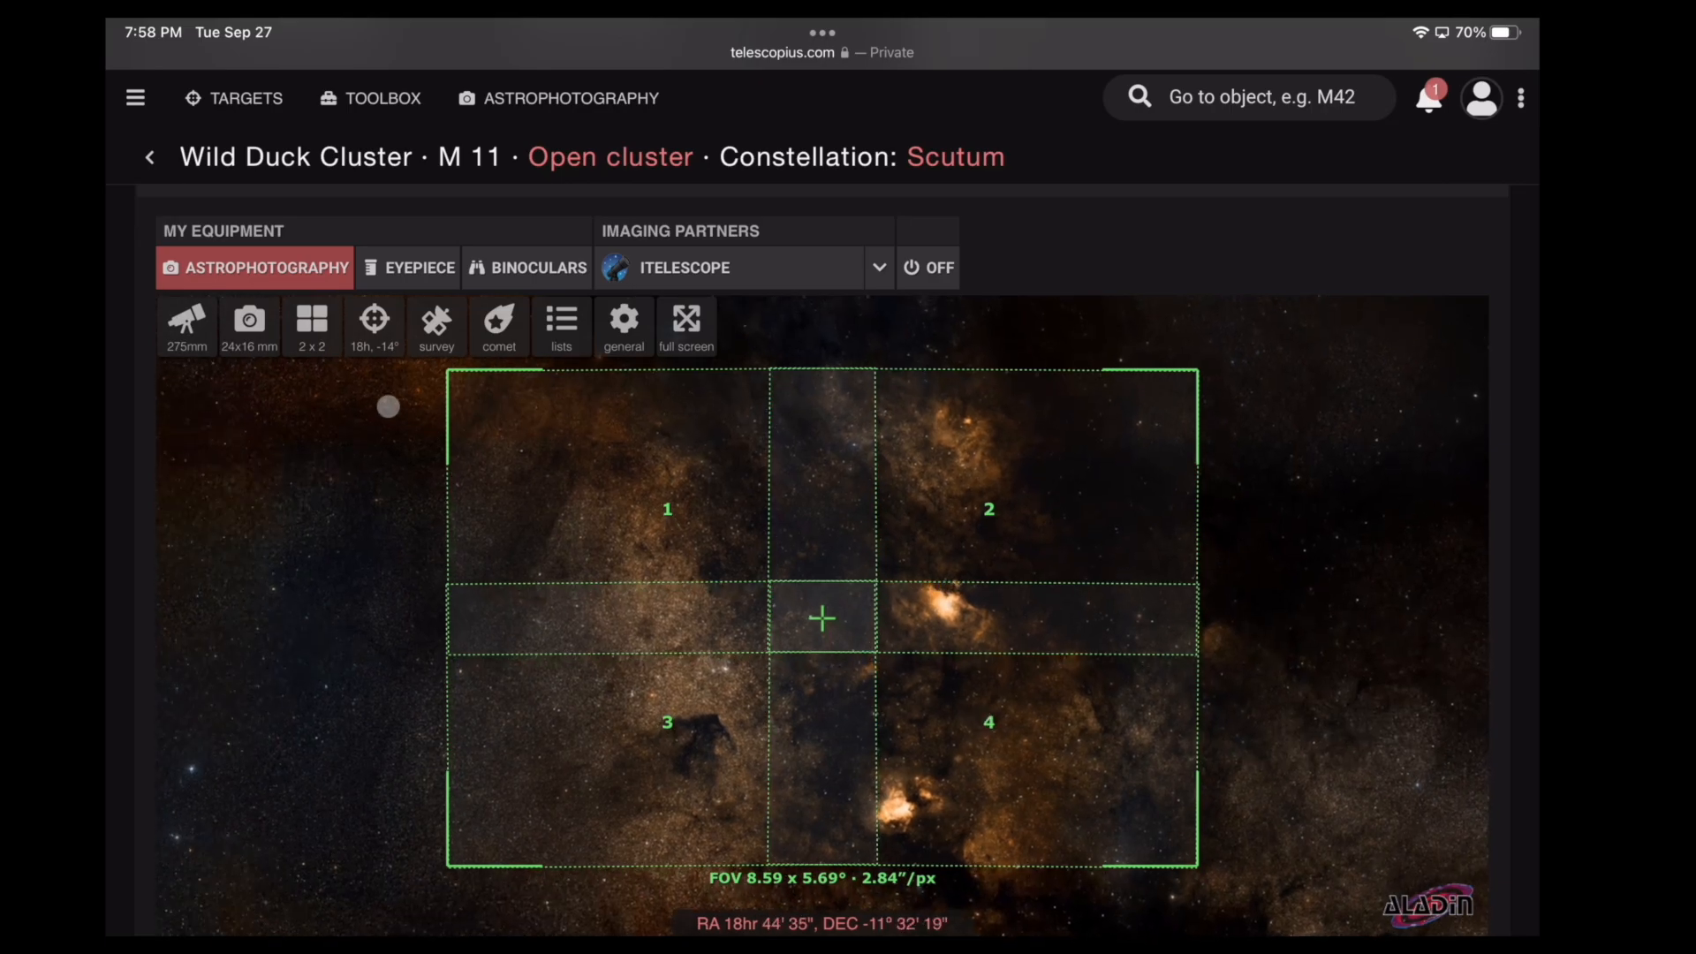
Copy the mosaic pane coordinates as CSV before switching to ASIAIR
left_click(311, 322)
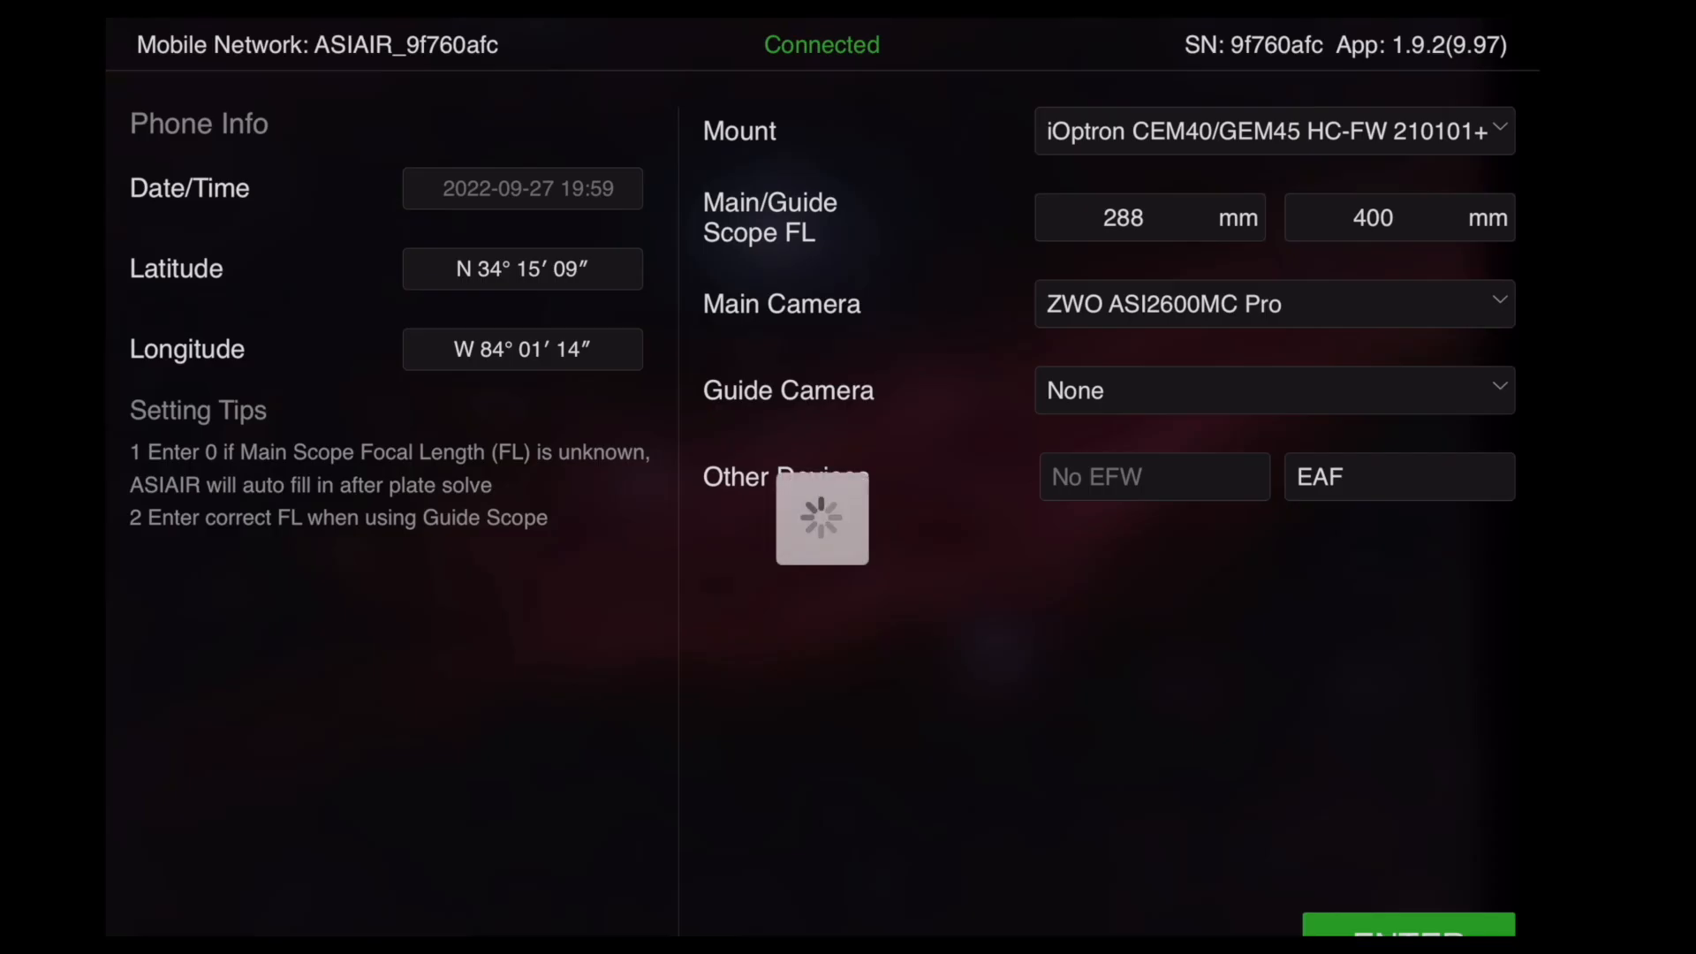
Continue past device setup and create a new plan named M11 Mosaic with the CSV pasted
left_click(1400, 931)
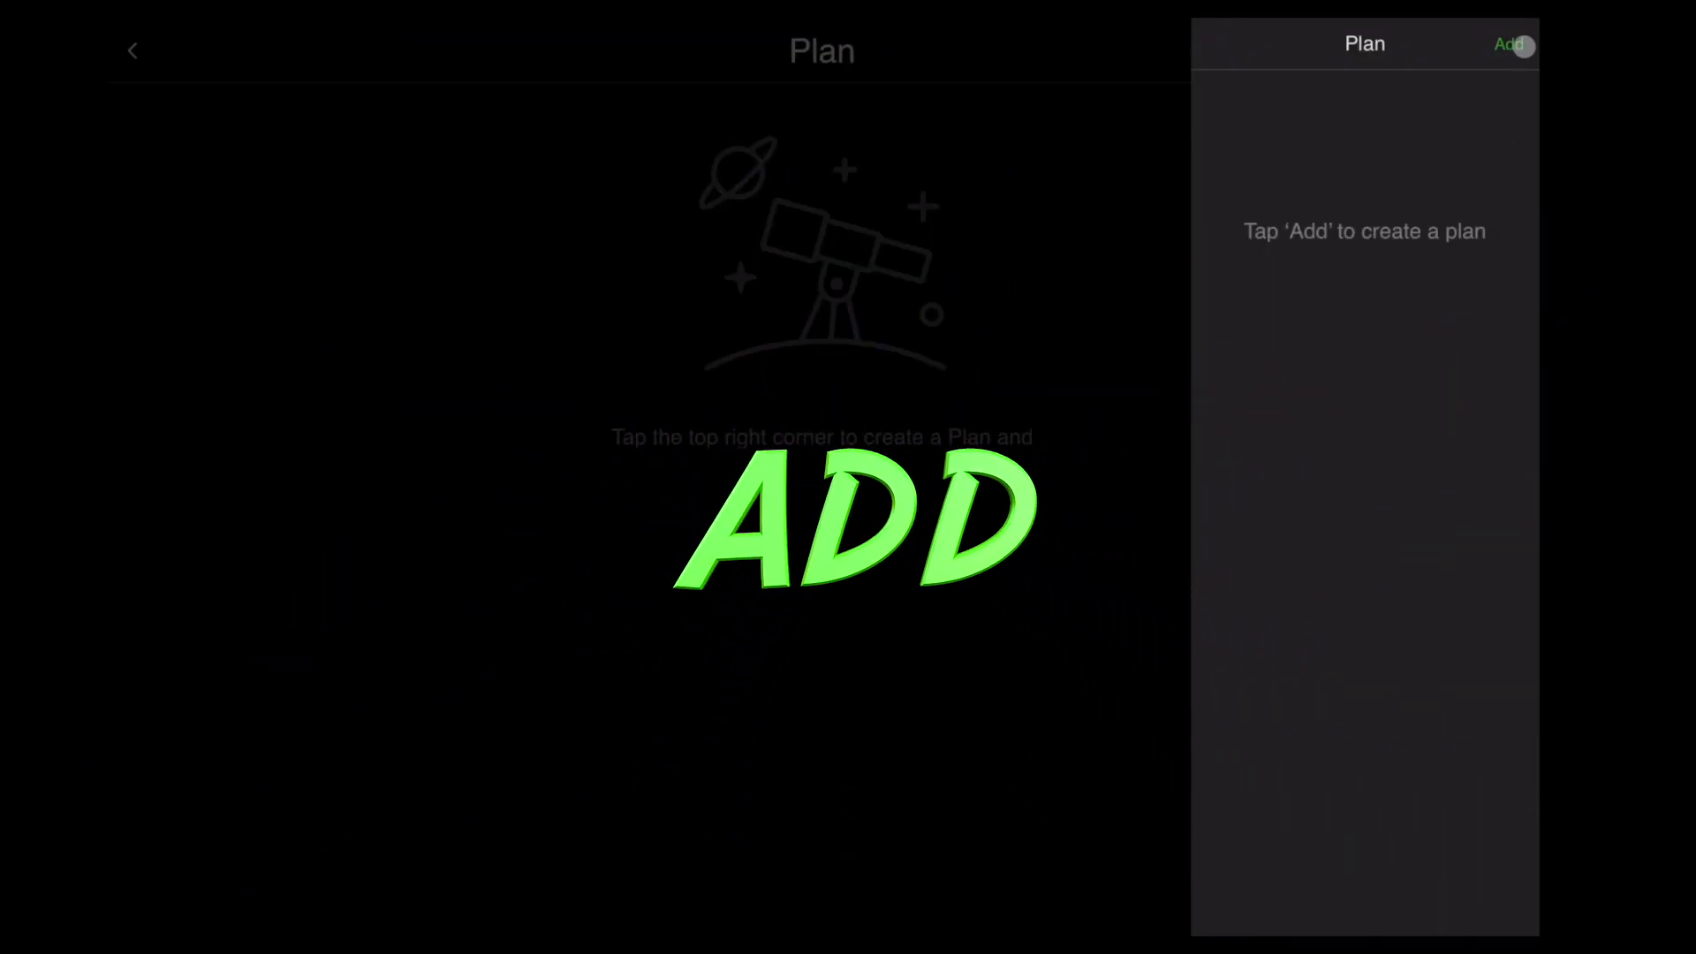
left_click(1511, 44)
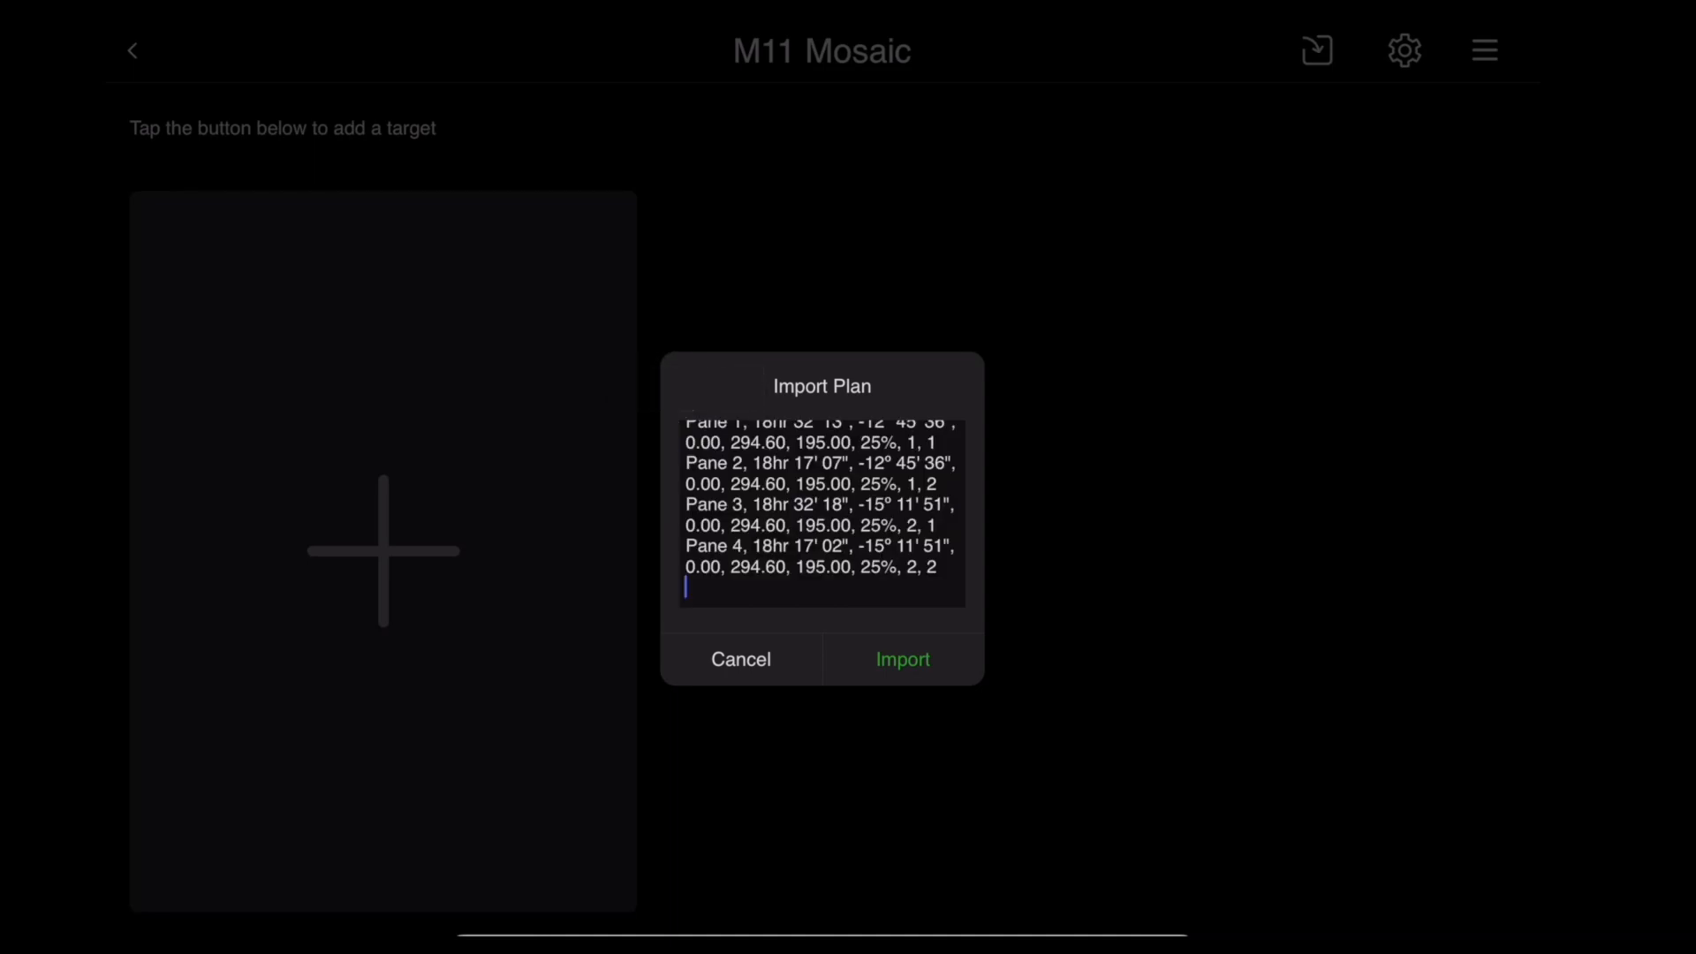
Import the pasted list so the plan holds four panes, Pane 1 at RA 18h33m30s, Dec −12°44′31″
left_click(901, 659)
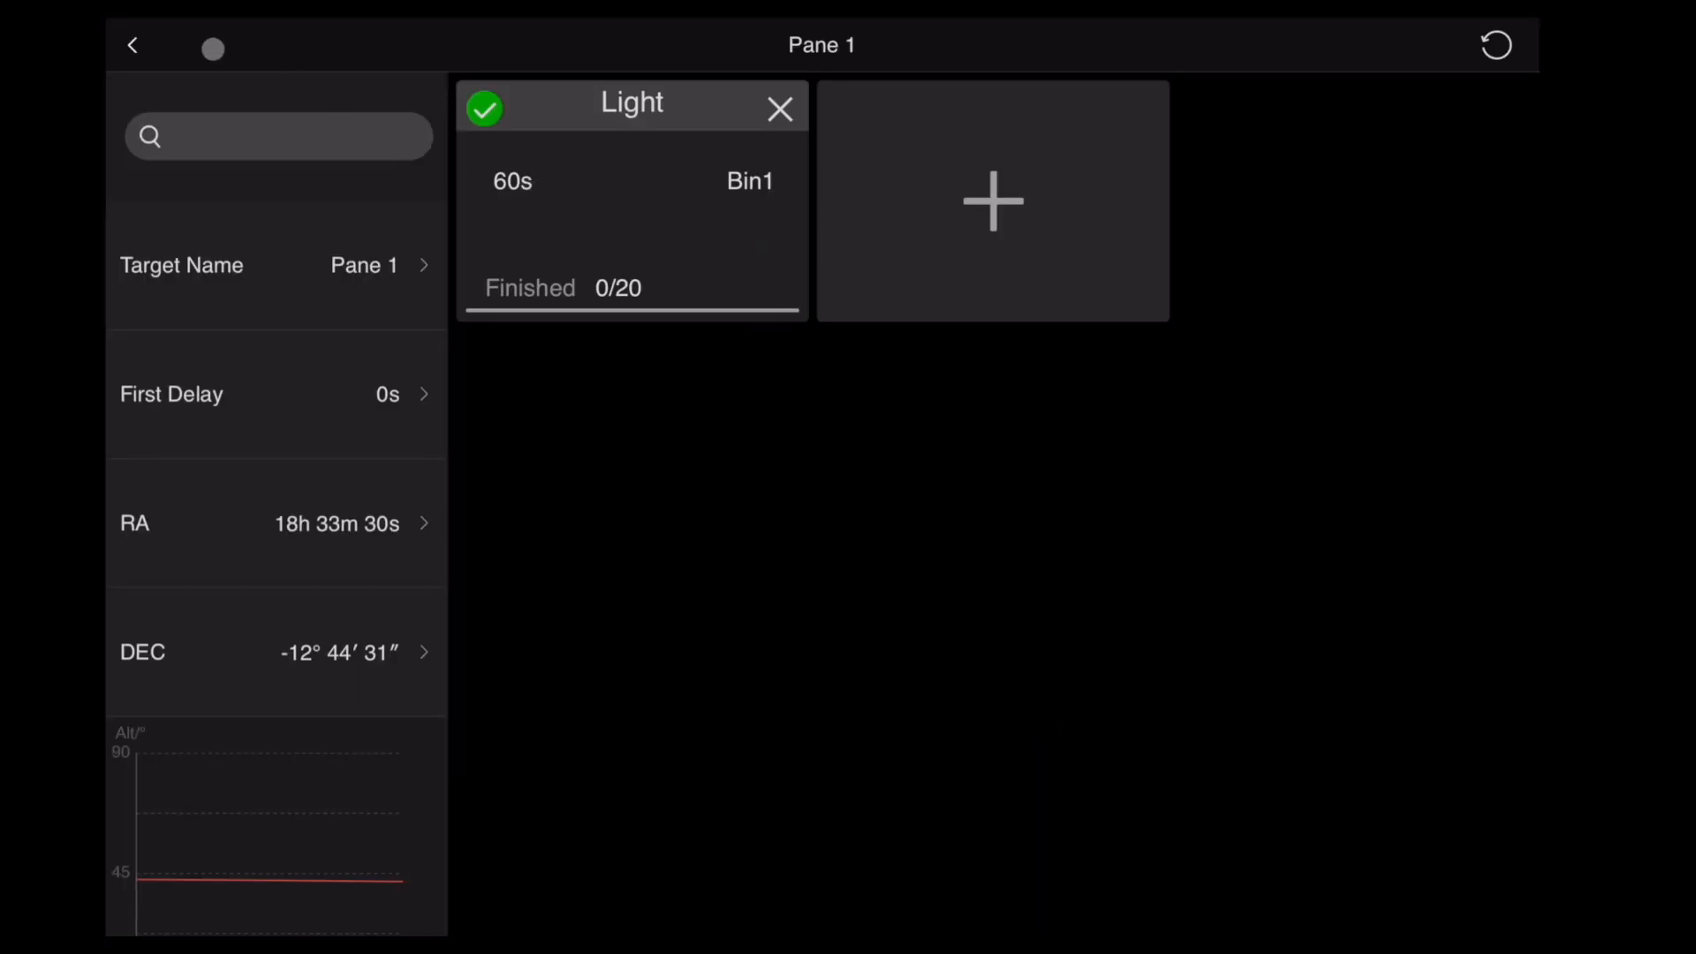
Apply the M11 Mosaic plan so capture shows Target 0/4 and Pane 1 0/20 ready
left_click(132, 46)
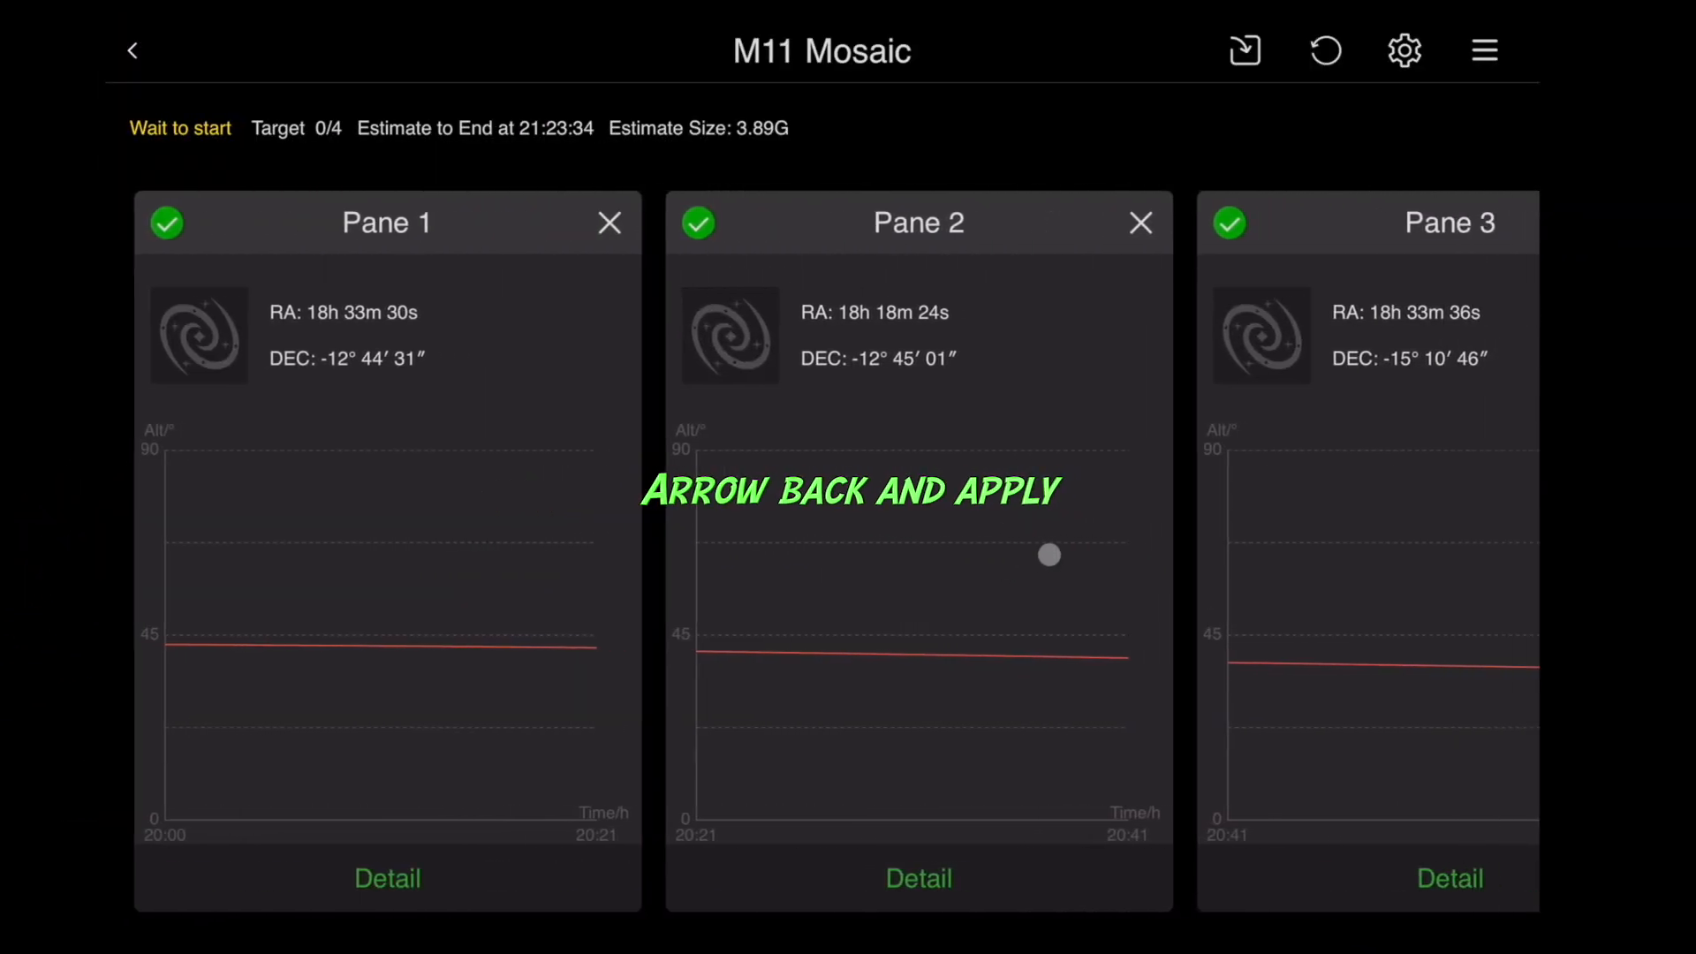
left_click(131, 49)
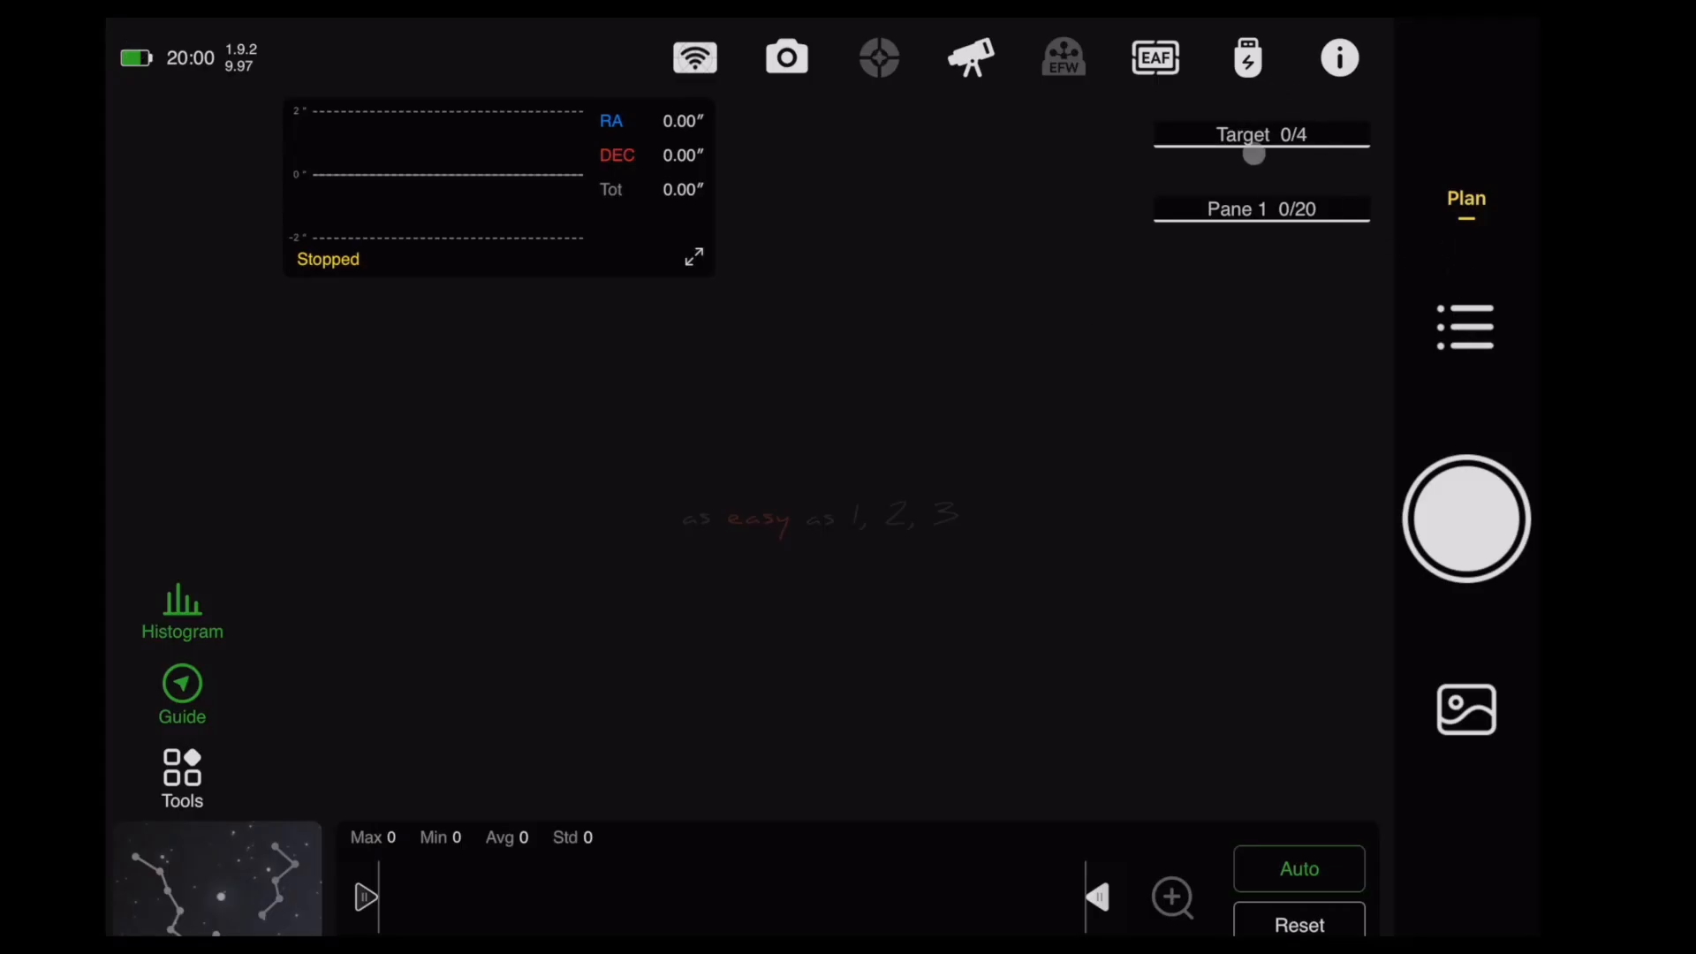